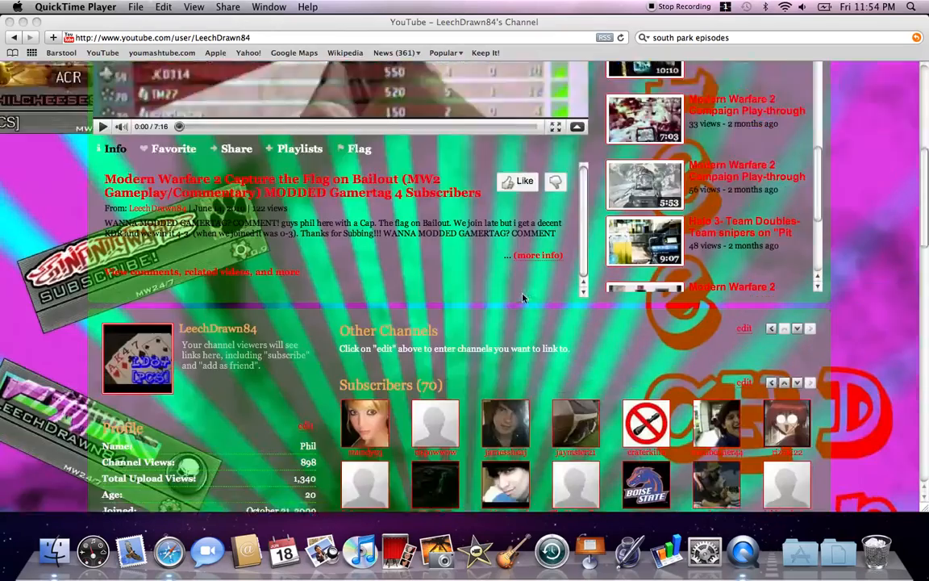
{"action": "scroll", "scroll_direction": "down", "scroll_amount": 3}
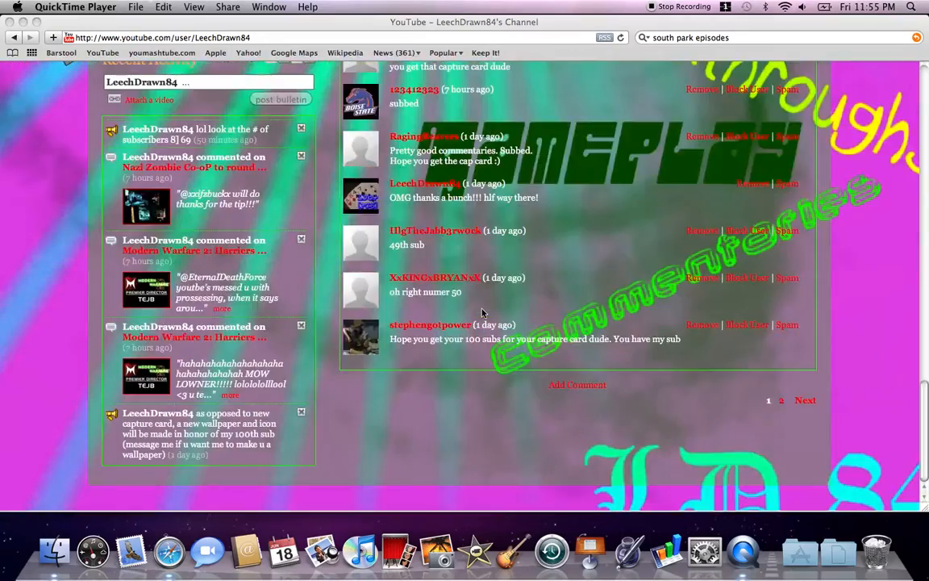
{"action": "scroll", "scroll_direction": "up", "scroll_amount": 3}
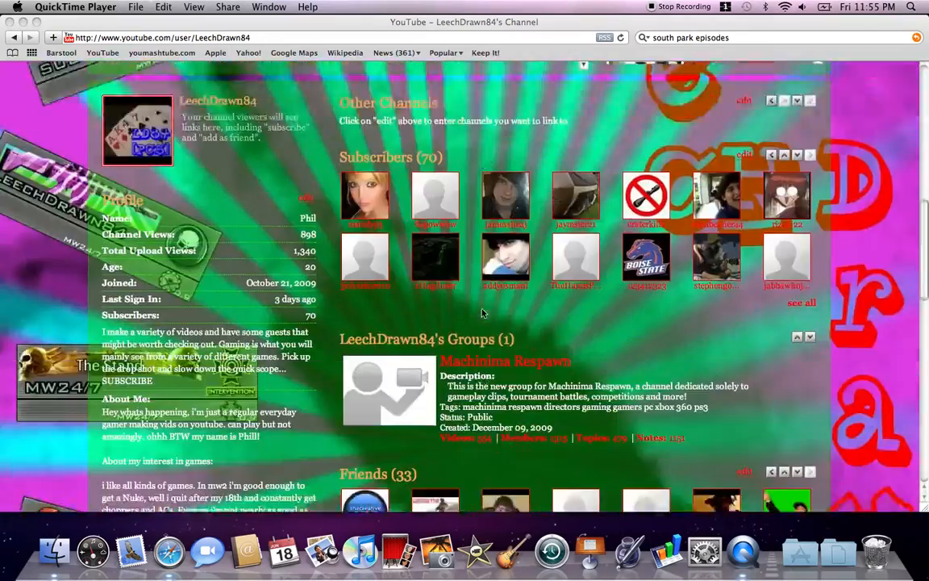
{"action": "scroll", "scroll_direction": "up", "scroll_amount": 3}
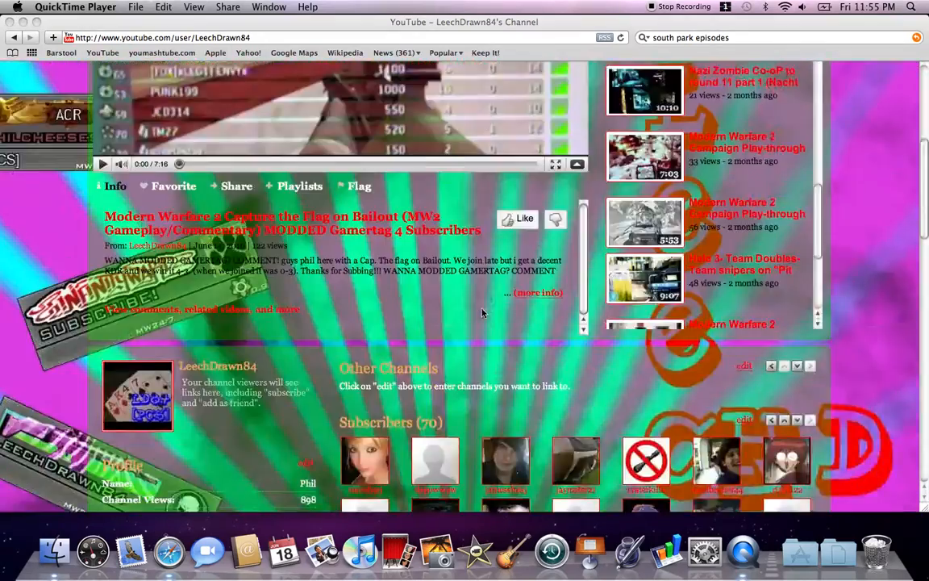
{"action": "scroll", "scroll_direction": "up", "scroll_amount": 3}
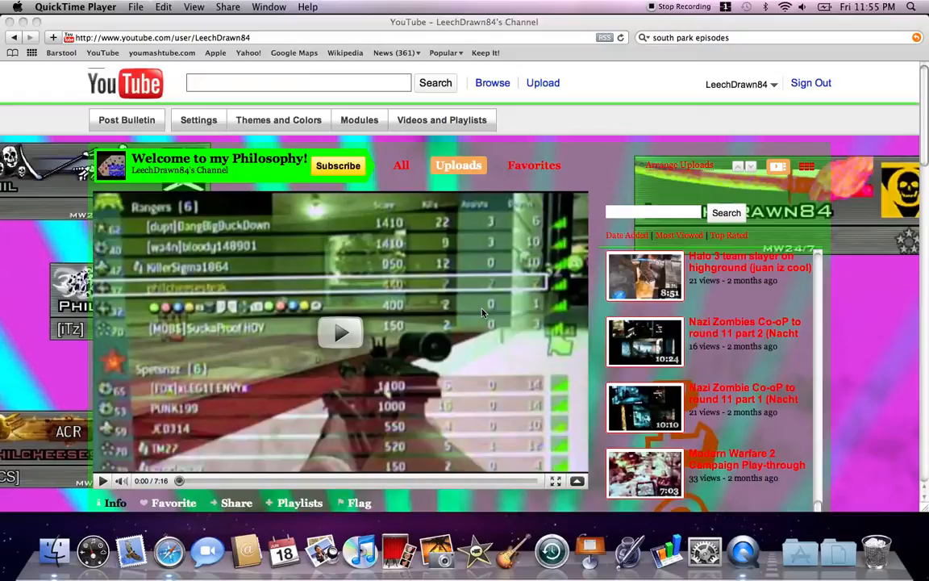
{"action": "scroll", "scroll_direction": "down", "scroll_amount": 3}
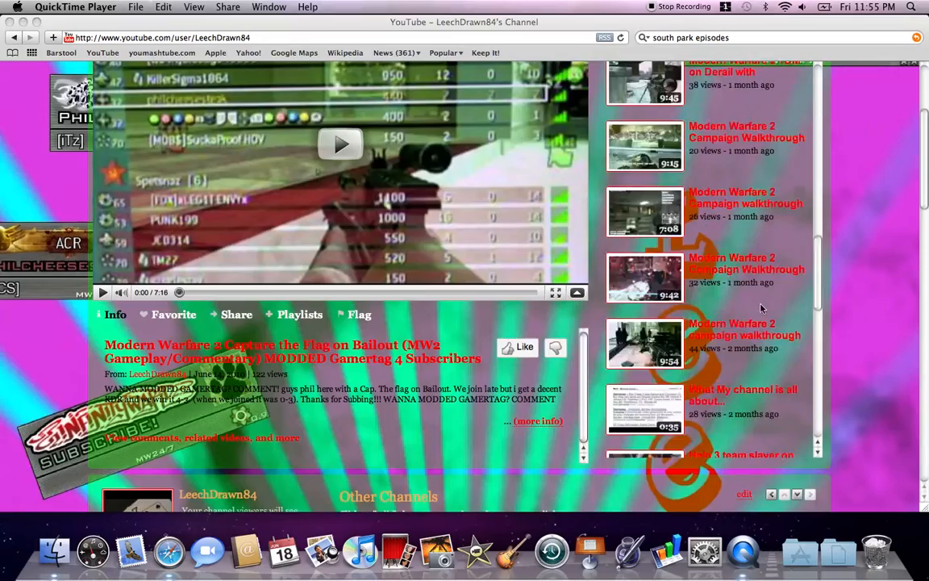
{"action": "scroll", "scroll_direction": "down", "scroll_amount": 3}
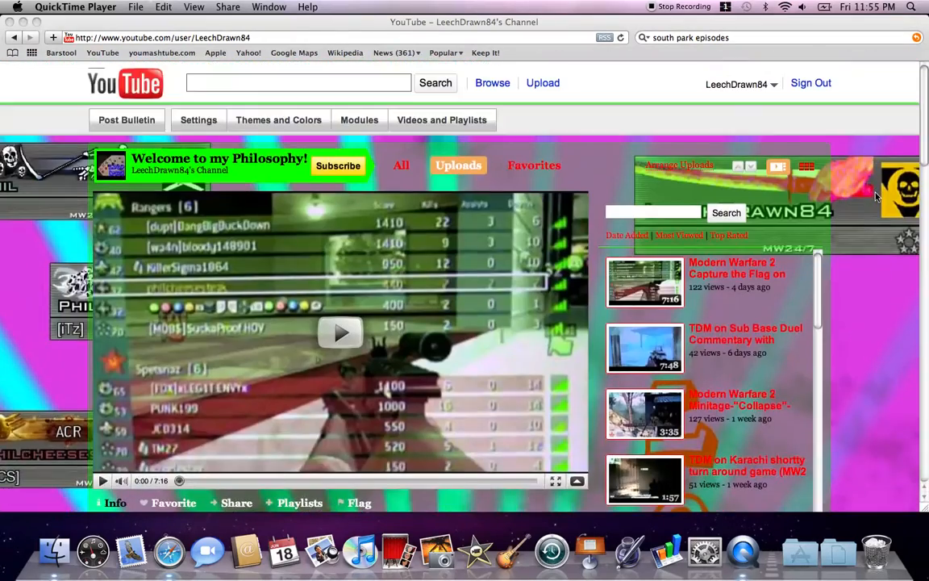
{"action": "scroll", "scroll_direction": "down", "scroll_amount": 3}
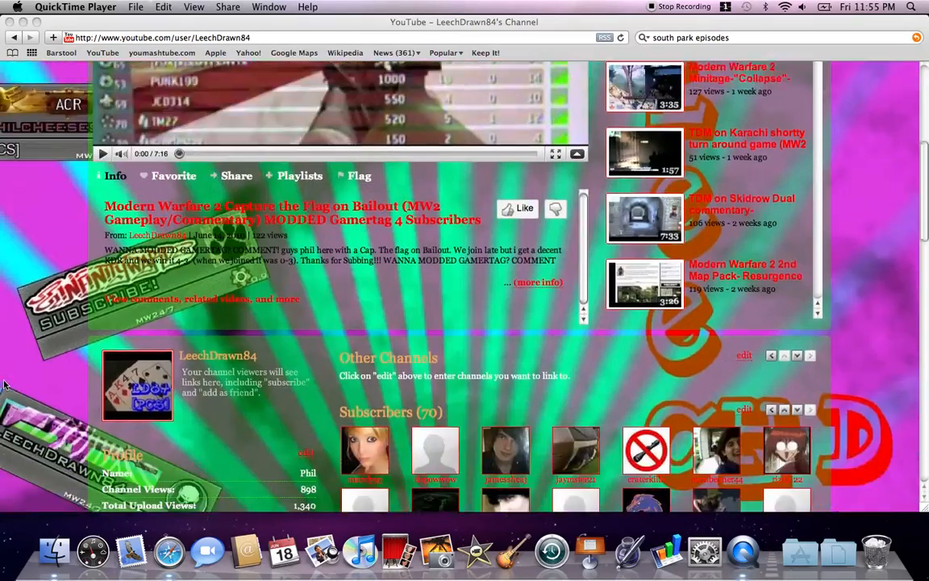
{"action": "scroll", "scroll_direction": "up", "scroll_amount": 3}
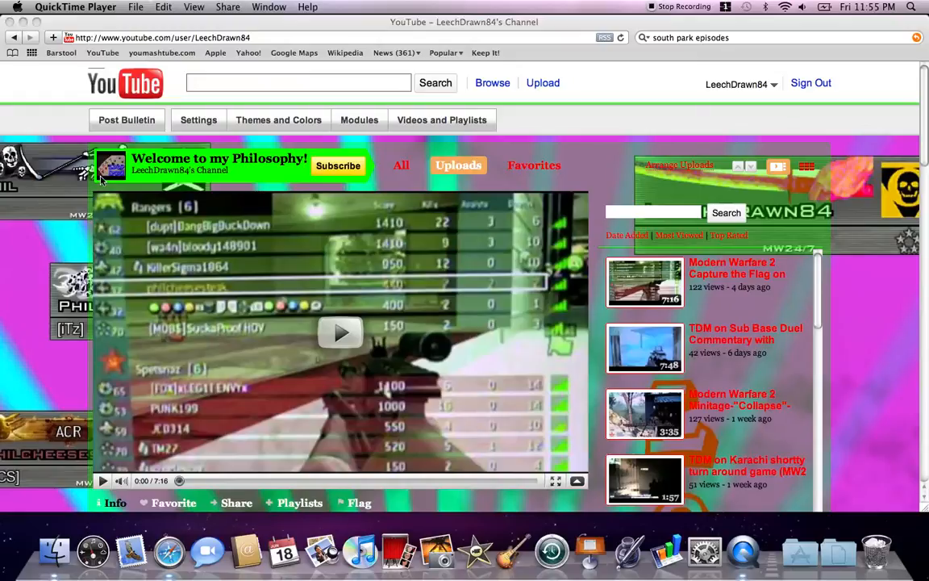
{"action": "mouse_move", "coordinate": [304, 133]}
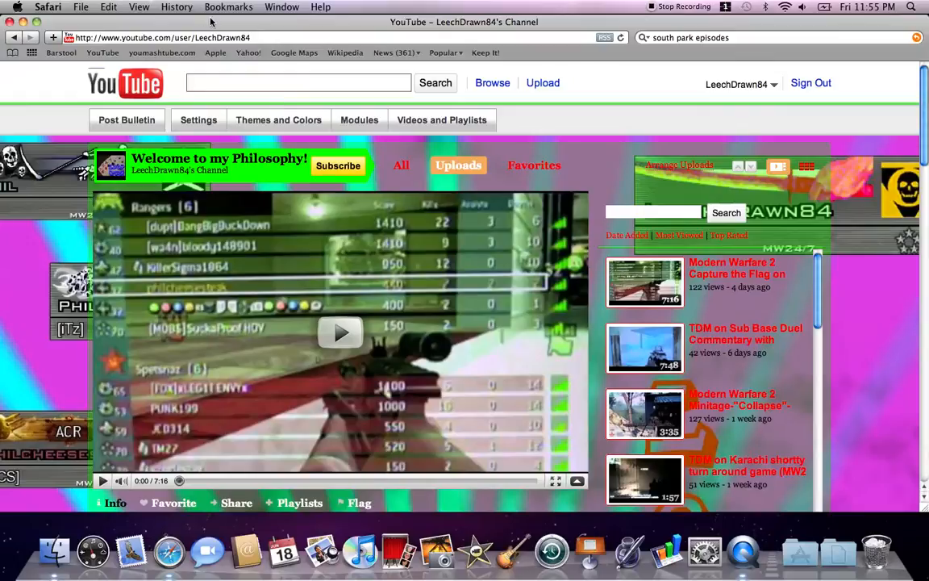
{"action": "mouse_move", "coordinate": [284, 64]}
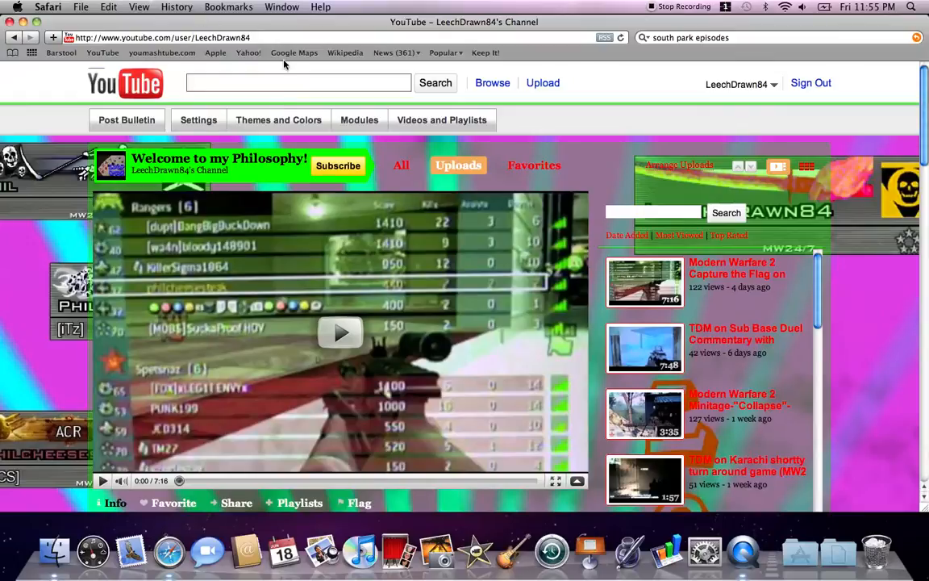